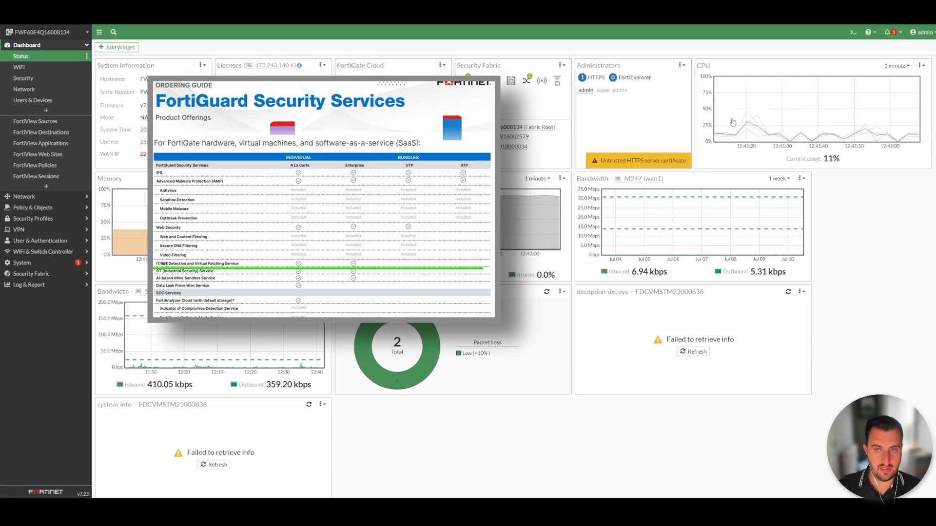
pyautogui.moveTo(734, 121)
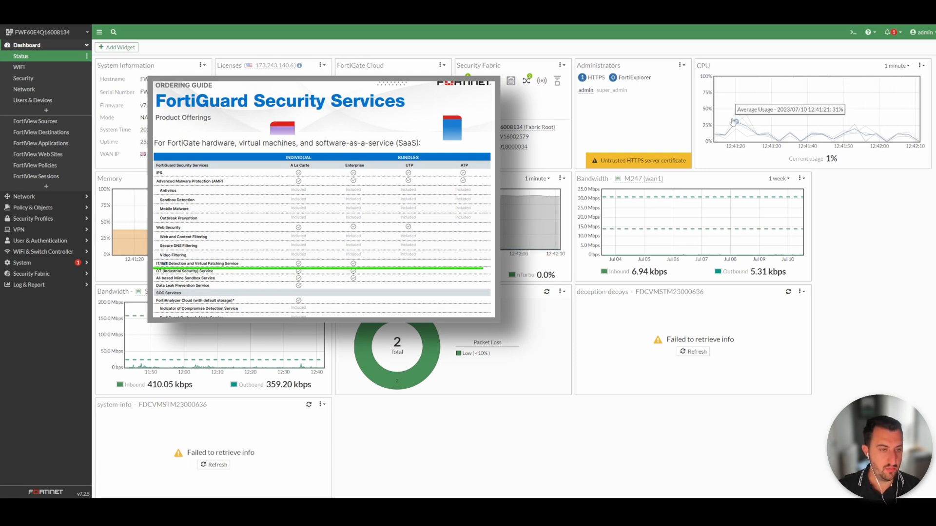
pyautogui.moveTo(734, 122)
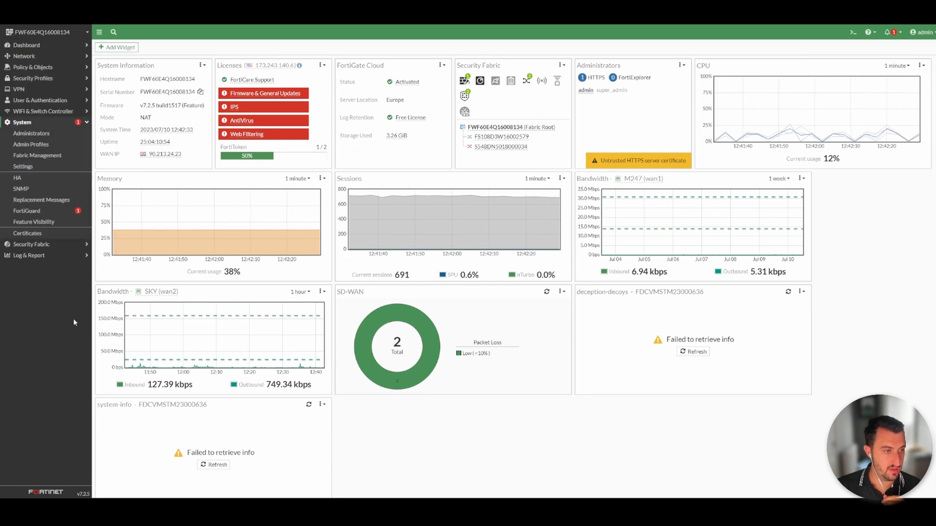
# - Show the IoT Detection Service definitions version on the FortiGuard licence page
pyautogui.click(26, 210)
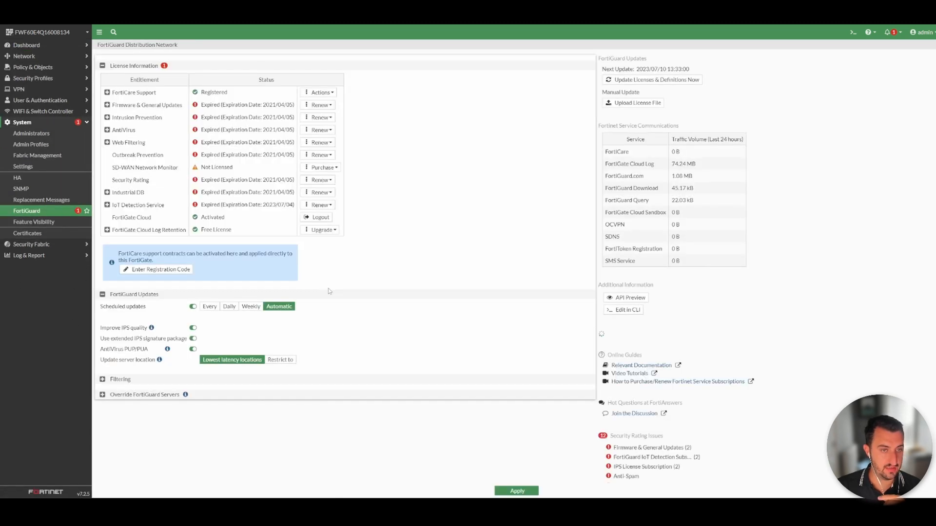
pyautogui.click(107, 205)
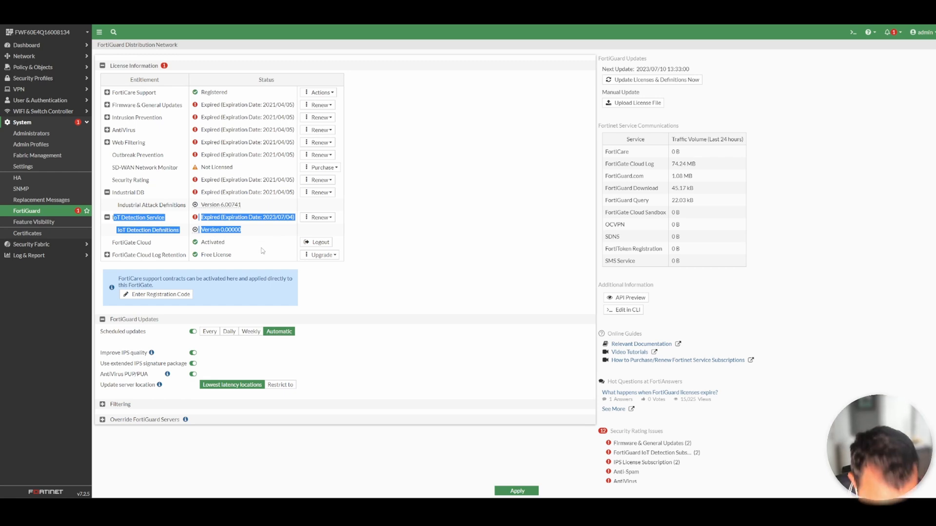
pyautogui.moveTo(115, 78)
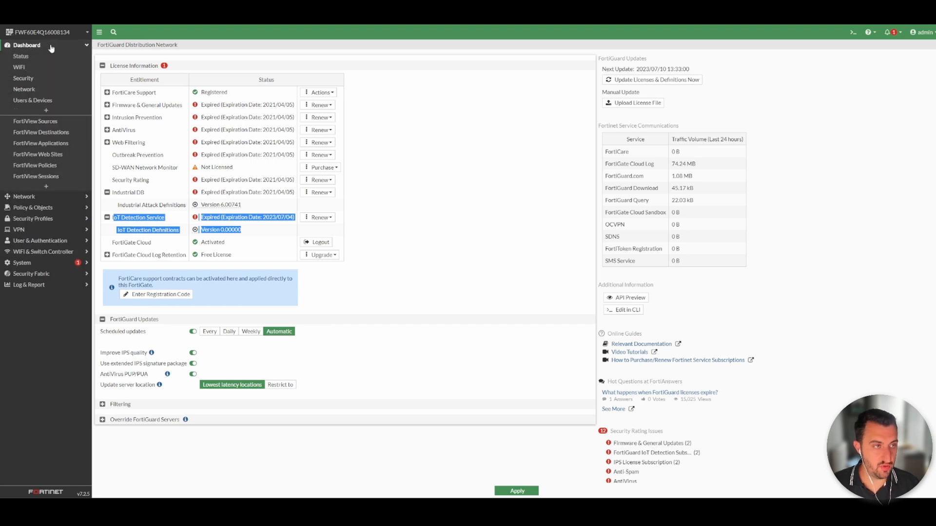
# - Expand the Device Inventory widget full screen on the Users & Devices dashboard, listing 62 devices by vendor
pyautogui.click(33, 99)
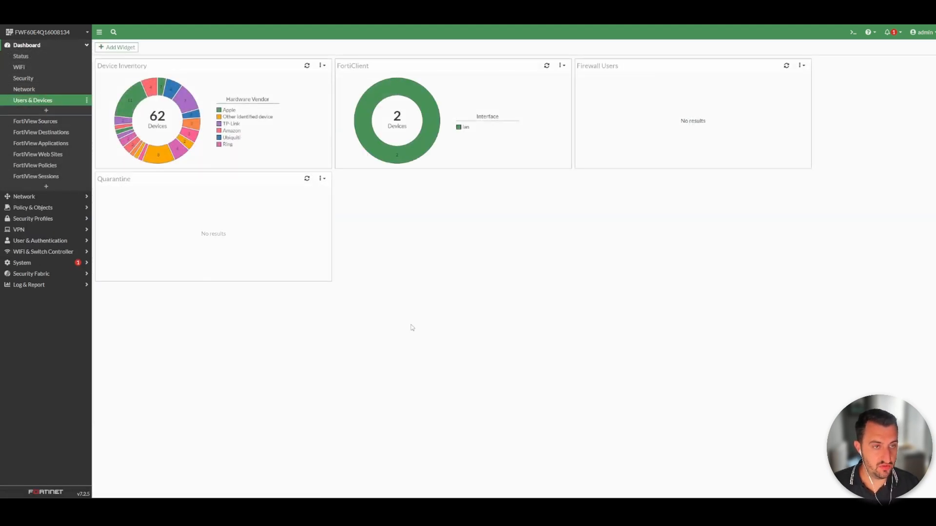
pyautogui.moveTo(560, 332)
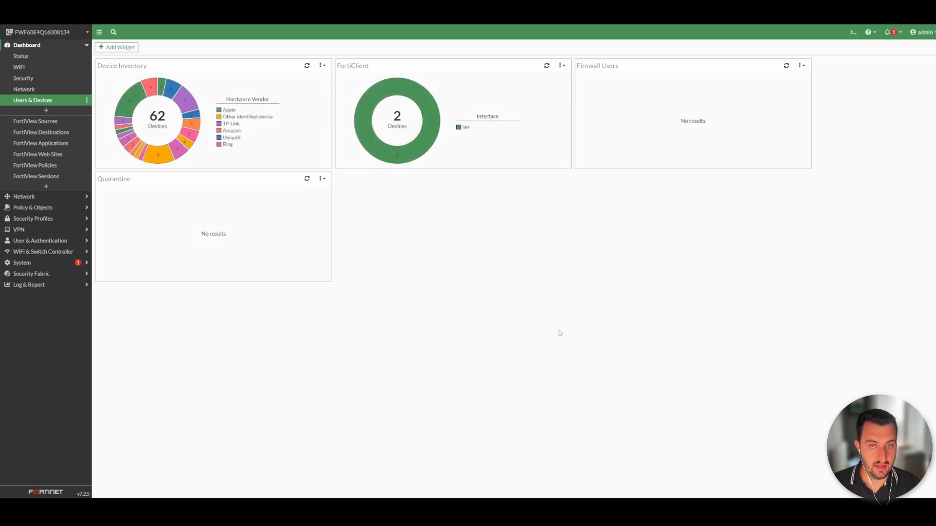
pyautogui.moveTo(597, 335)
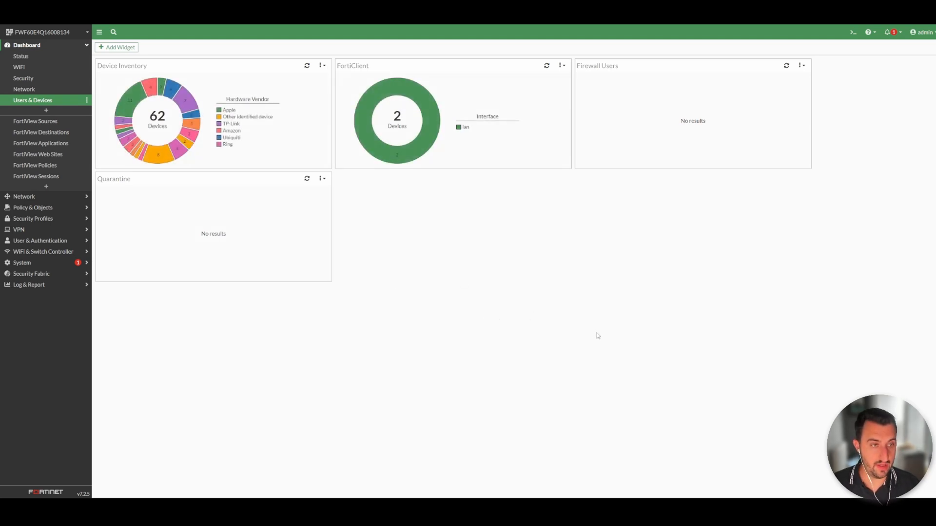
pyautogui.moveTo(175, 83)
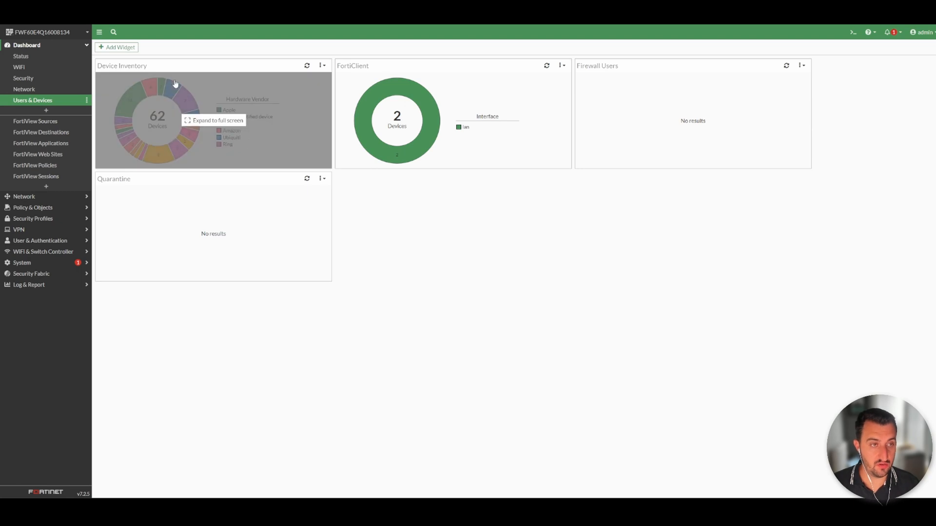
pyautogui.click(217, 120)
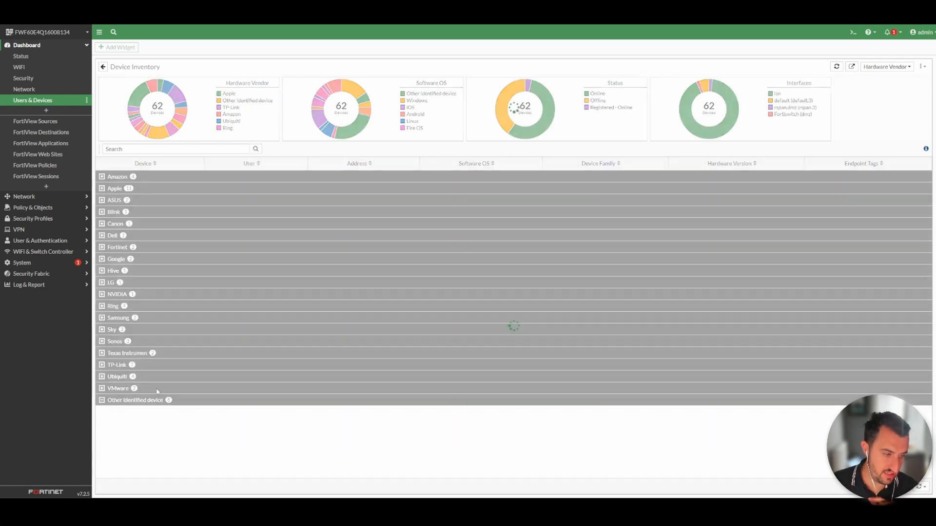
pyautogui.click(101, 400)
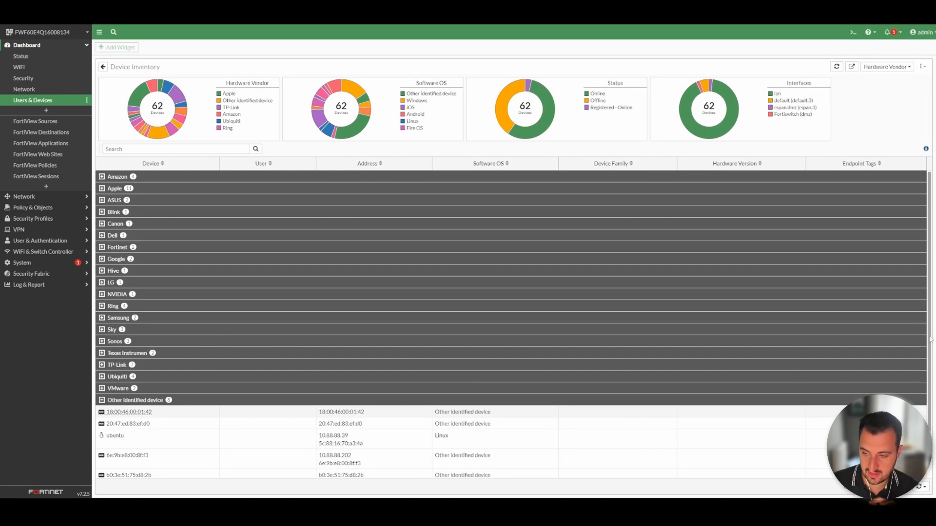
pyautogui.scroll(-3)
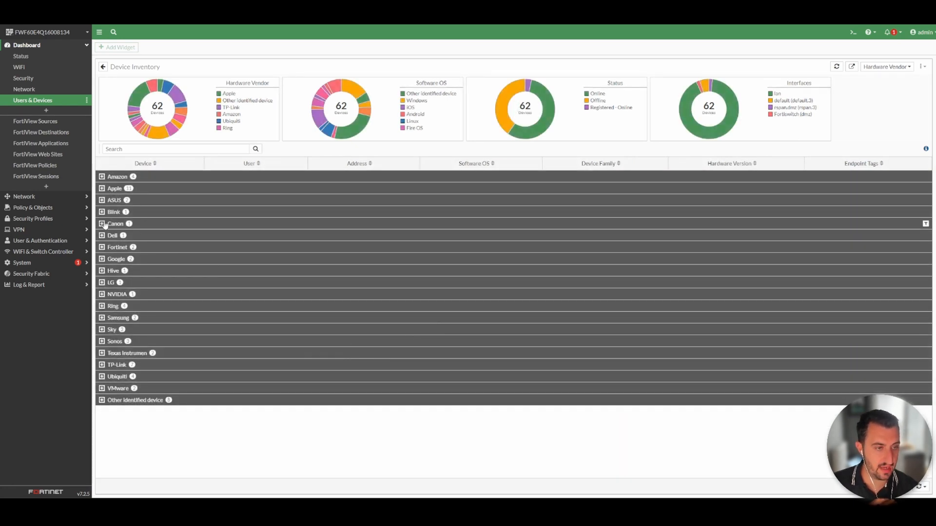
pyautogui.click(103, 225)
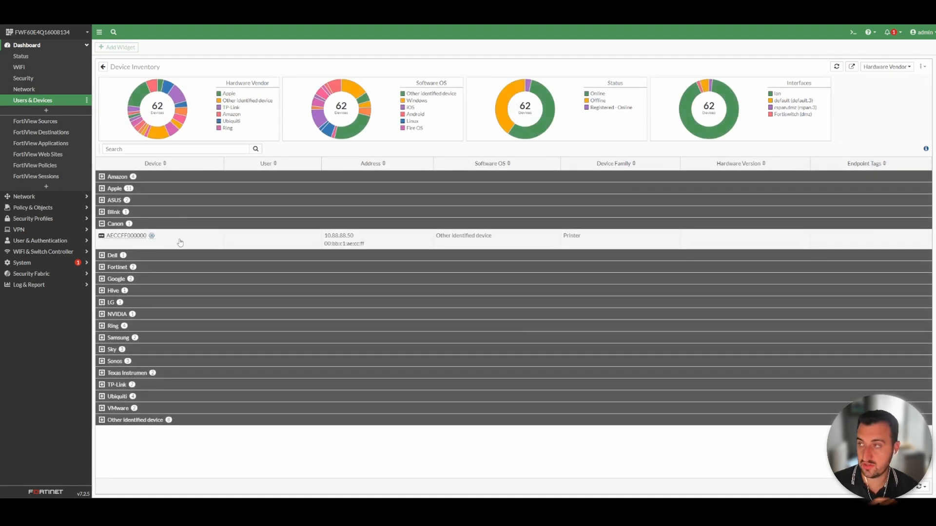
pyautogui.click(102, 225)
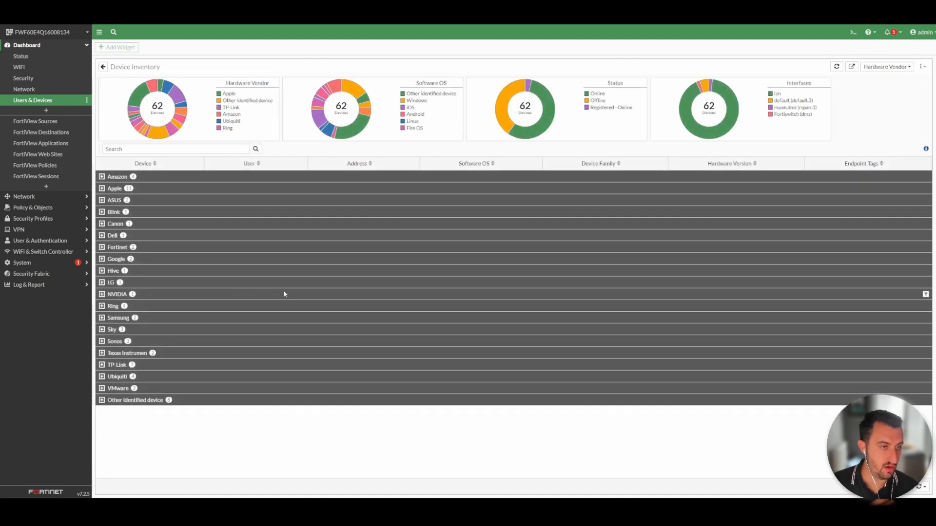
pyautogui.click(101, 212)
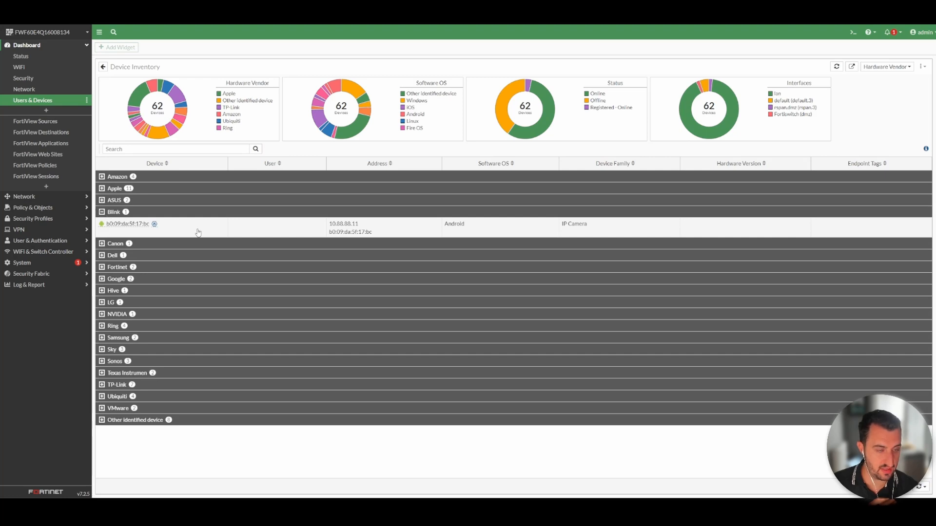
pyautogui.click(101, 212)
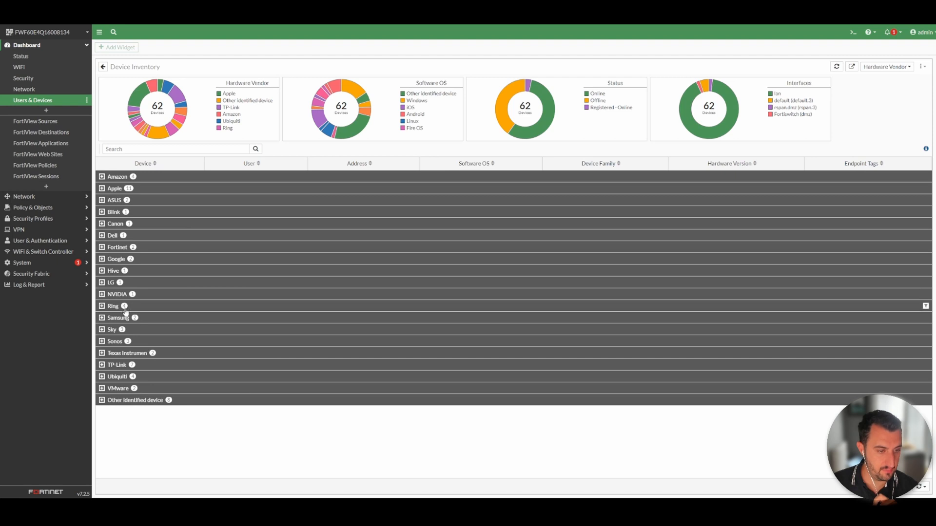
pyautogui.click(101, 353)
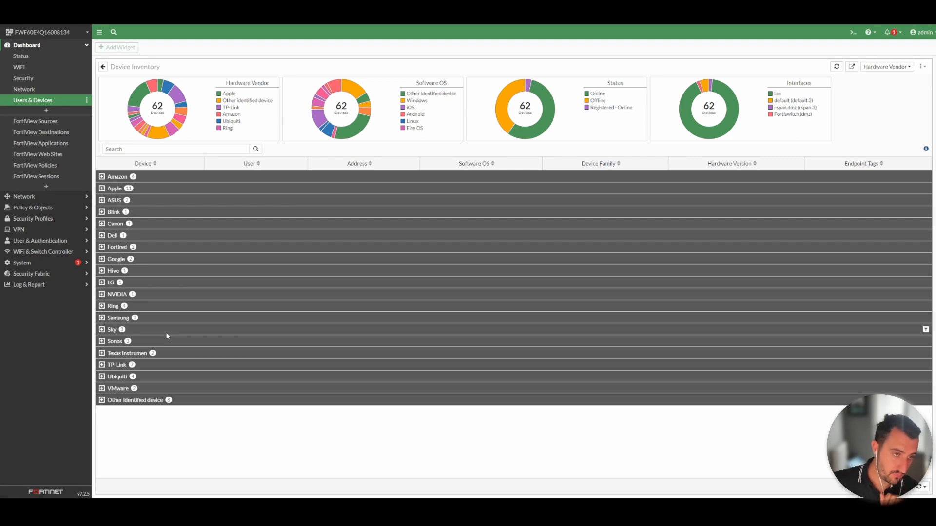
# - Expand the ASUS and Blink vendor groups to show two Windows machines and the Blink IP camera
pyautogui.click(114, 200)
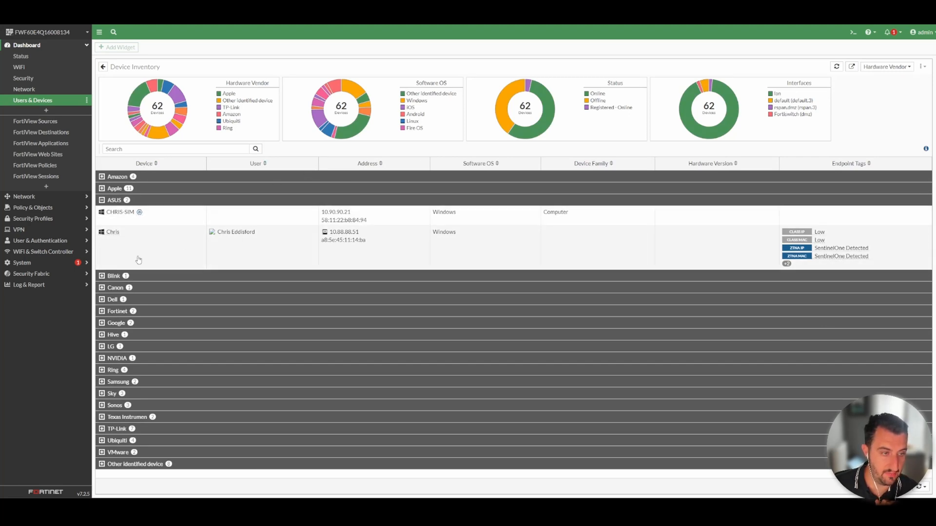
pyautogui.click(113, 275)
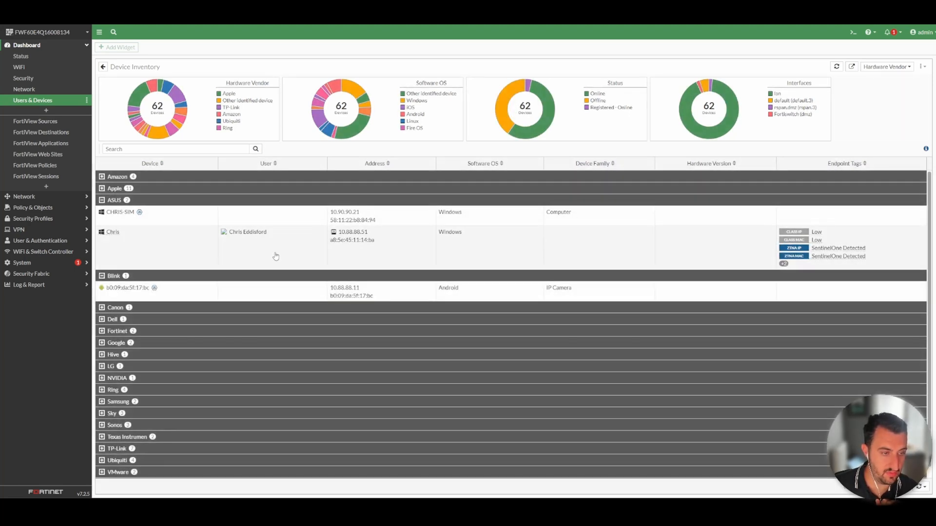
pyautogui.click(127, 288)
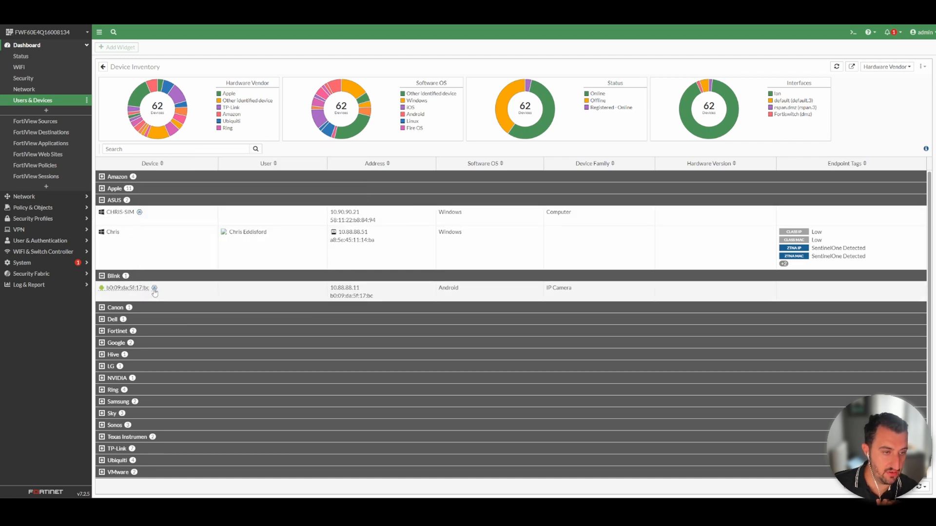
pyautogui.moveTo(154, 289)
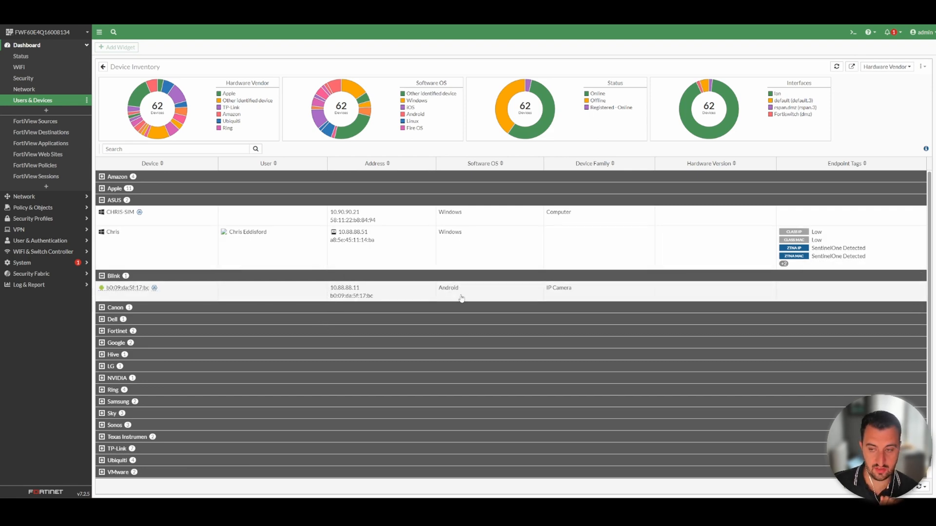
pyautogui.moveTo(560, 291)
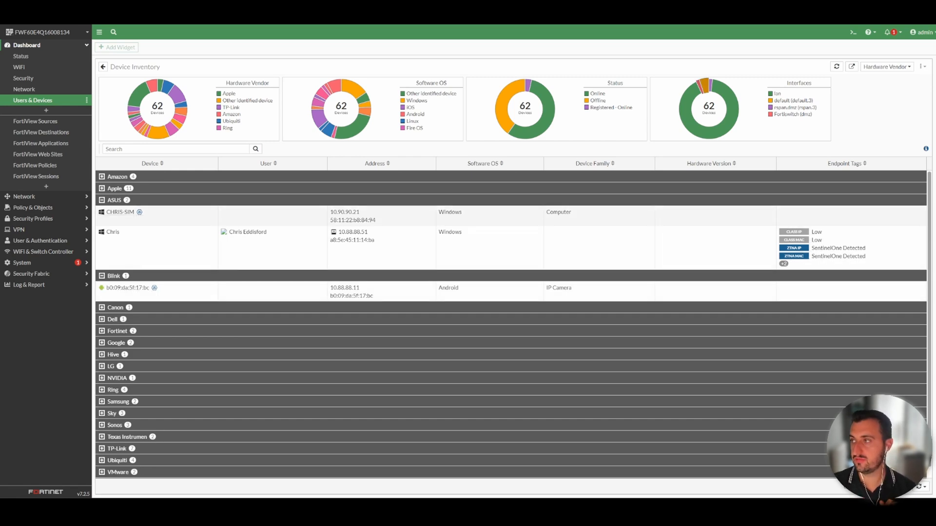
# - Select the default VLAN interface at 10.90.90.1 in the Network Interfaces list
pyautogui.click(23, 55)
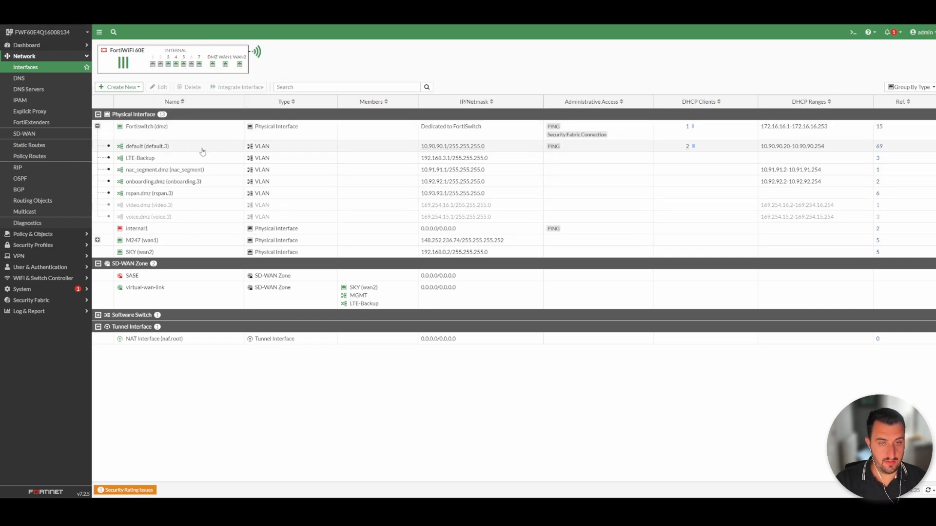
pyautogui.click(147, 145)
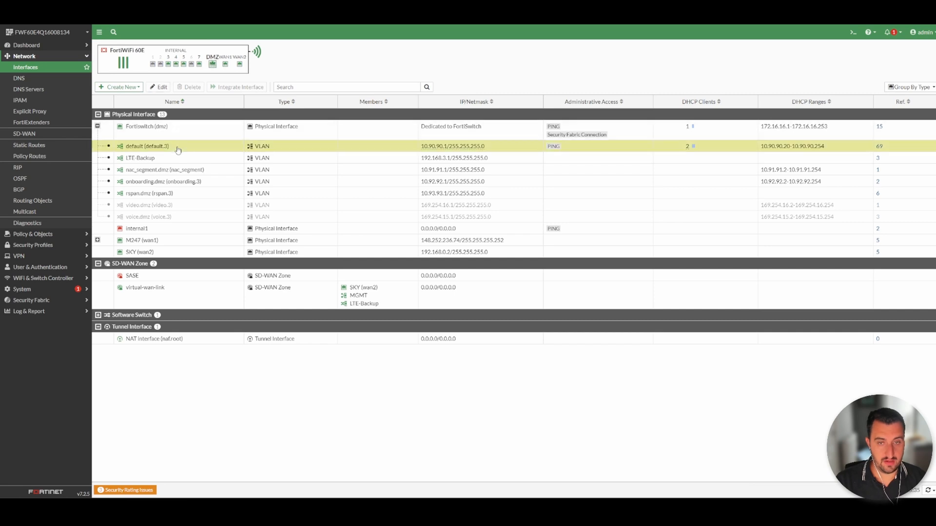
# - Edit the default VLAN interface and toggle its Device detection option
pyautogui.doubleClick(147, 145)
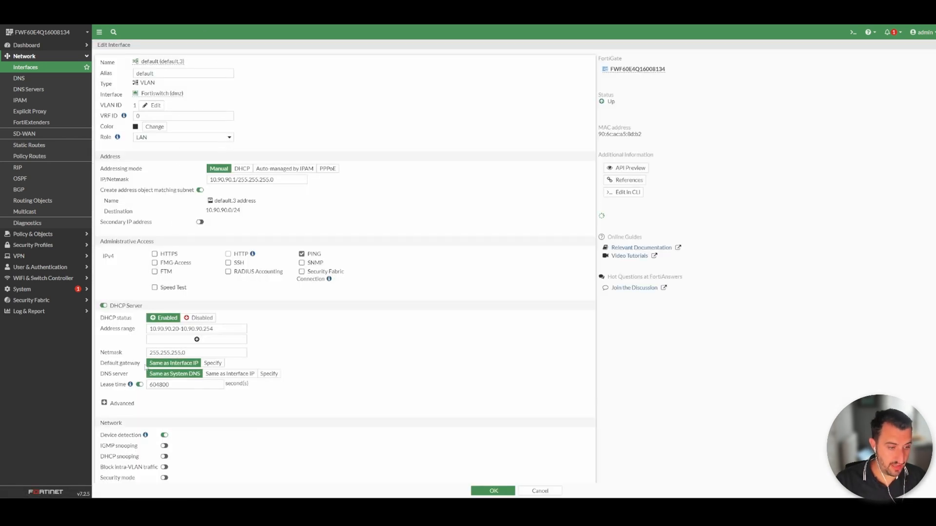
pyautogui.click(164, 435)
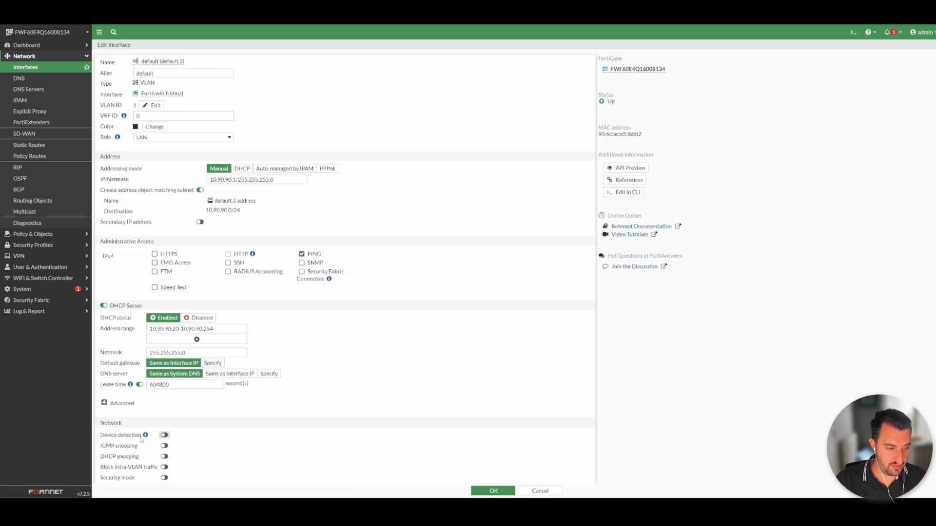
pyautogui.moveTo(145, 435)
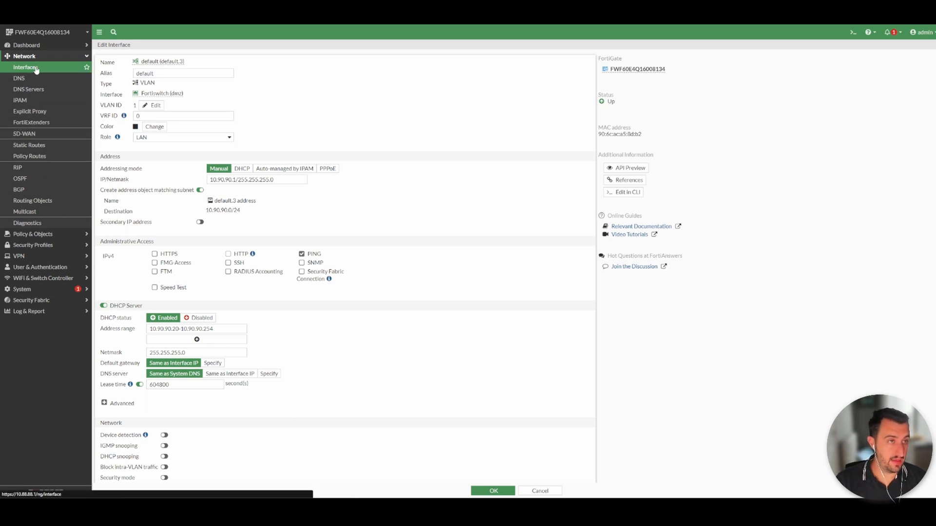
# - Scroll to the Network section of the LAN interface to confirm Device detection is enabled
pyautogui.scroll(-3)
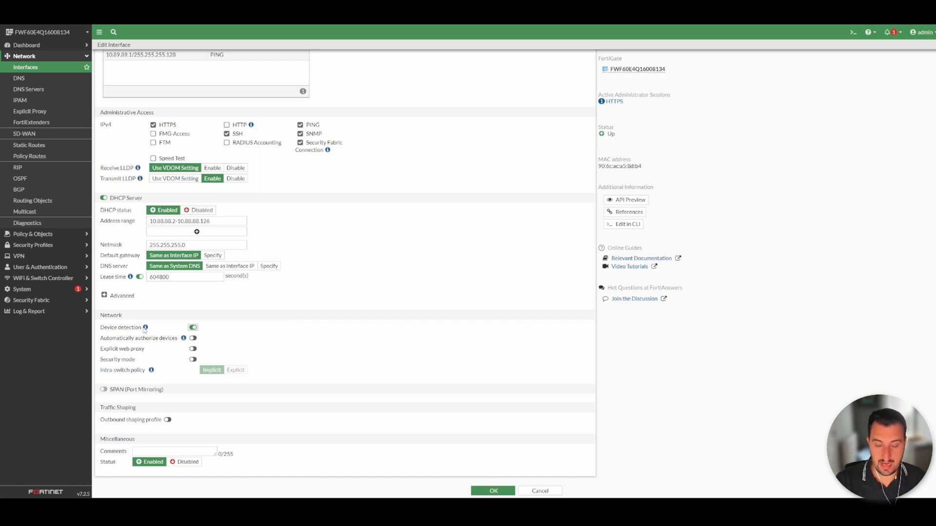
pyautogui.moveTo(165, 331)
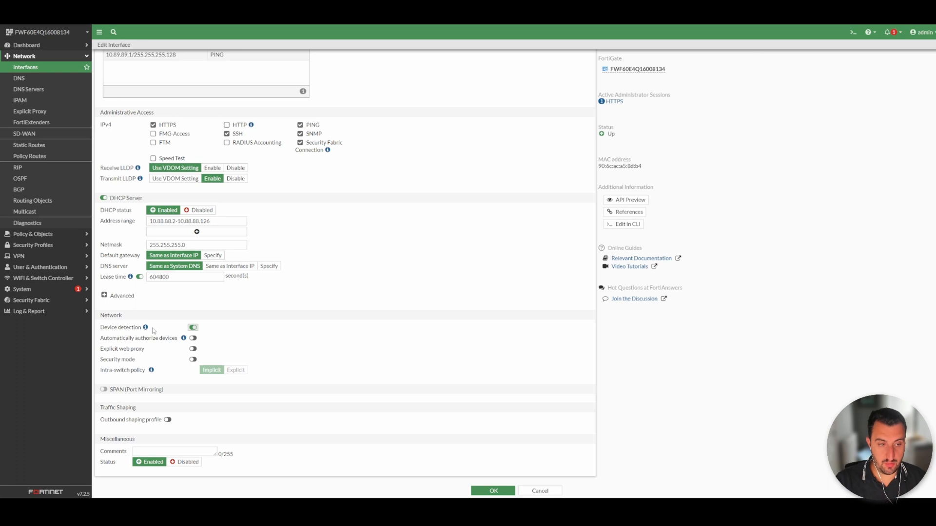
pyautogui.moveTo(154, 332)
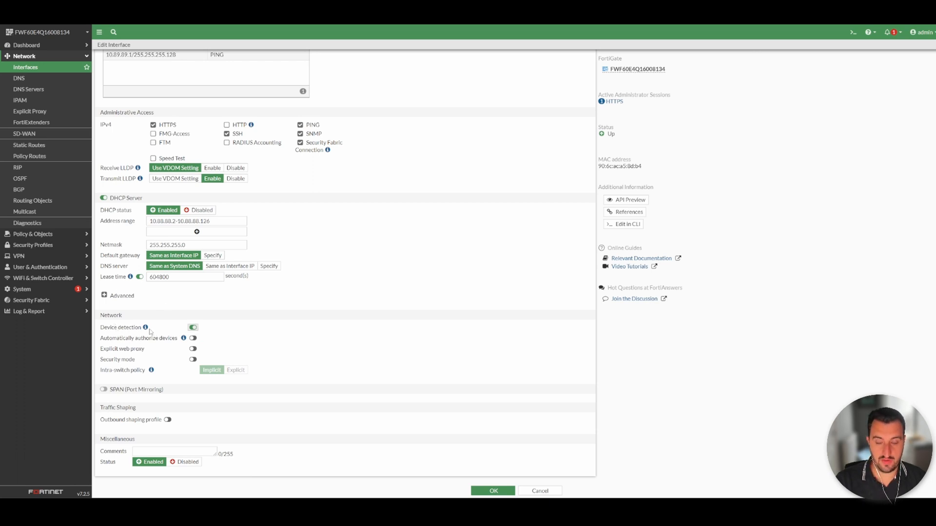
pyautogui.moveTo(240, 329)
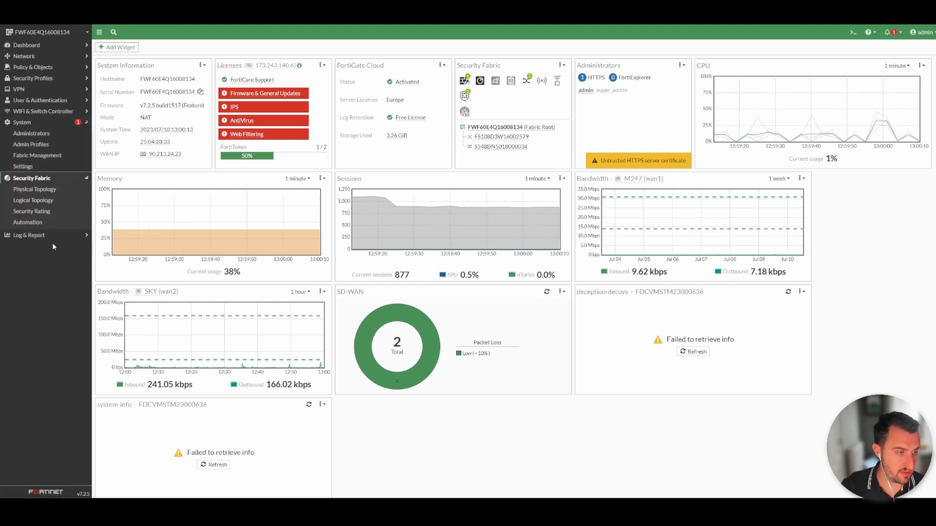
# - Show the Asset Identity Center device list under Security Fabric
pyautogui.click(39, 210)
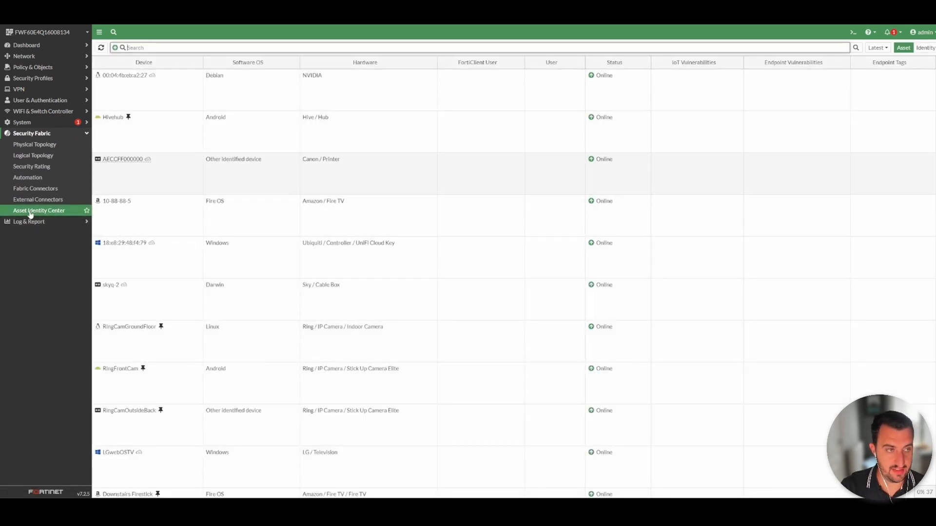
pyautogui.moveTo(34, 145)
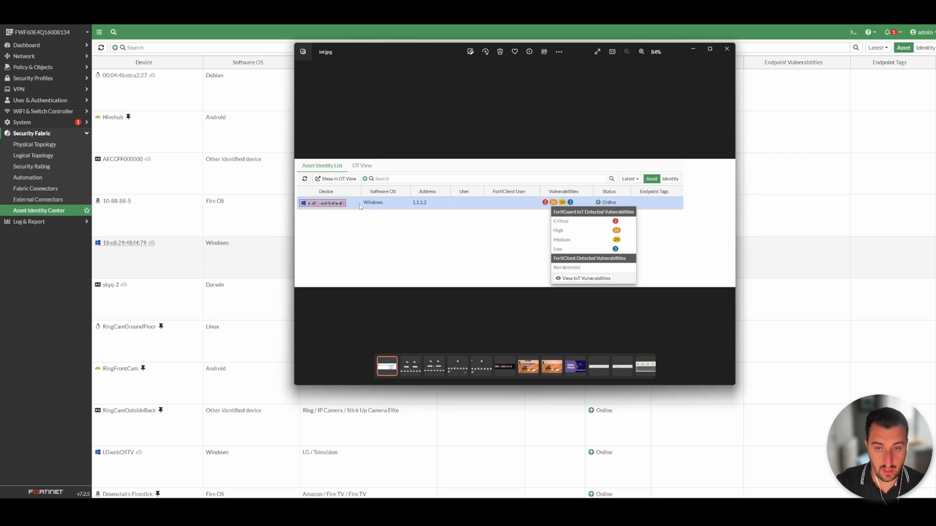
pyautogui.moveTo(531, 197)
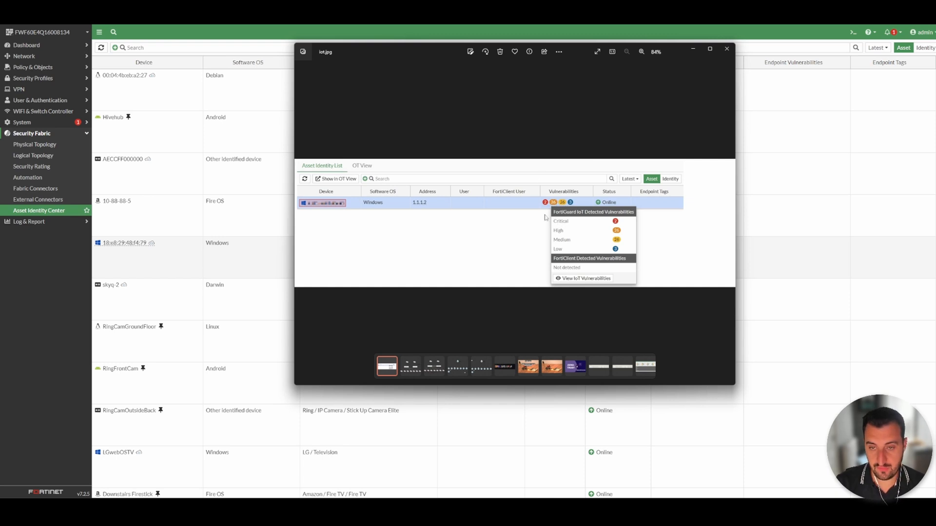
pyautogui.moveTo(583, 226)
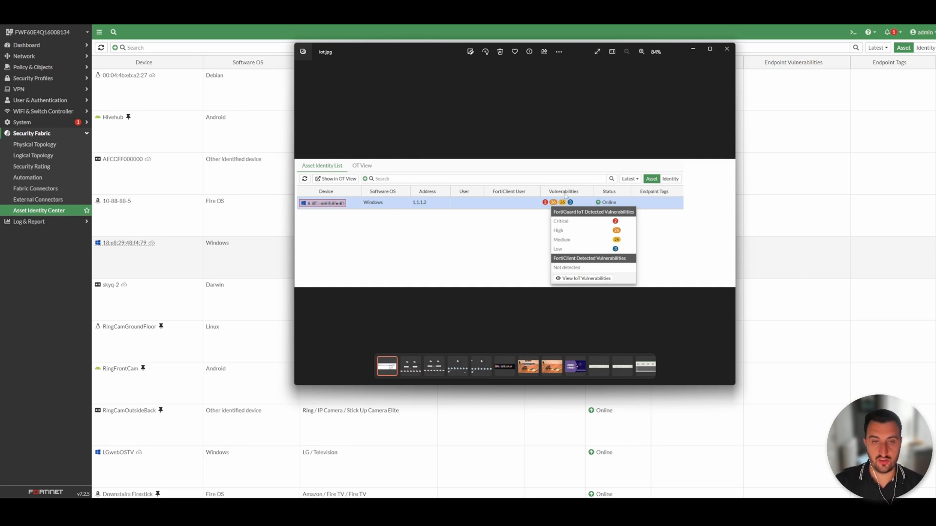
pyautogui.moveTo(561, 222)
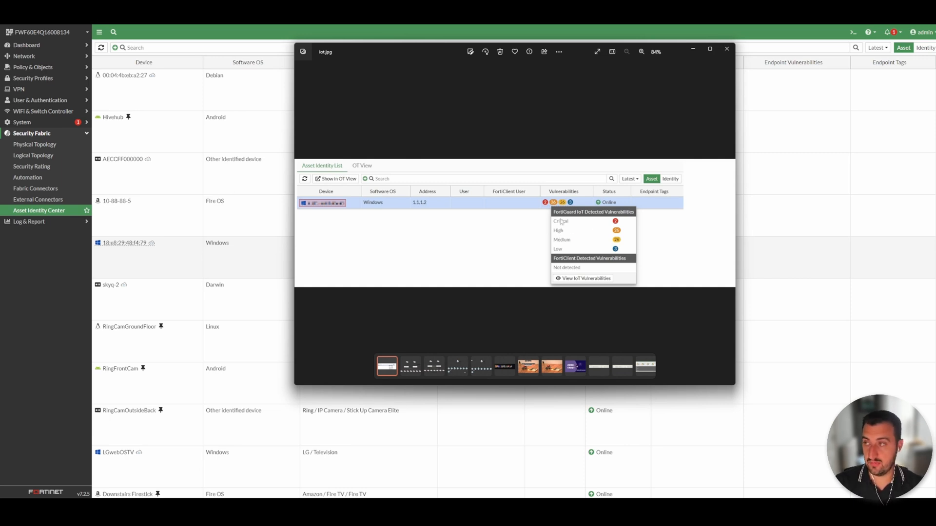
pyautogui.moveTo(590, 236)
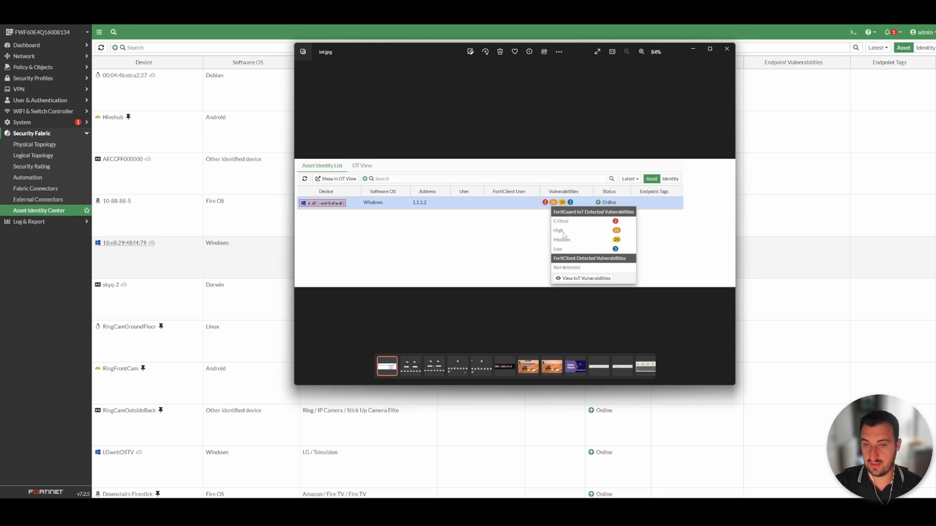
pyautogui.moveTo(579, 225)
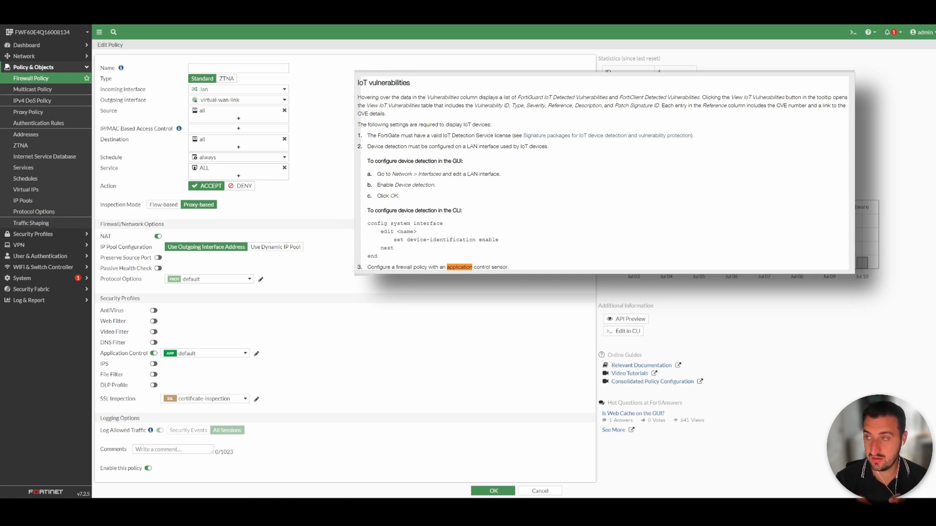
pyautogui.moveTo(251, 115)
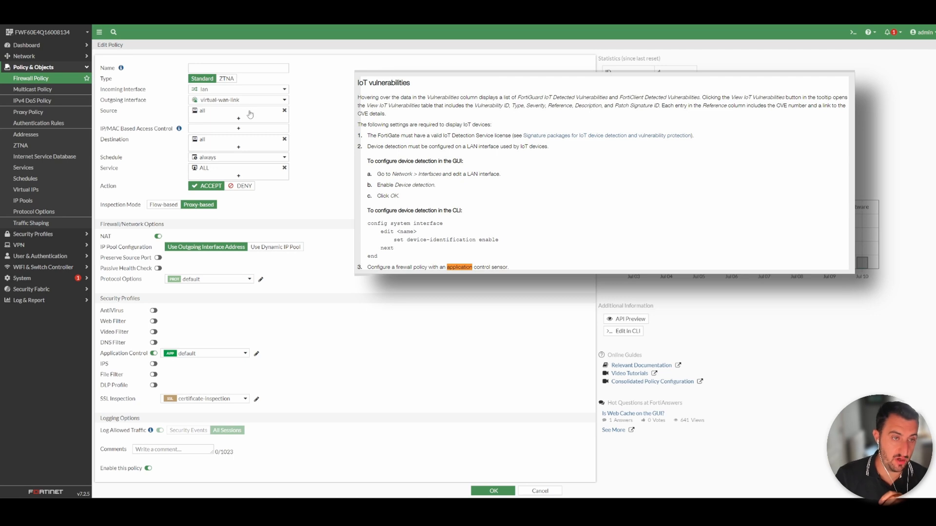
pyautogui.moveTo(213, 91)
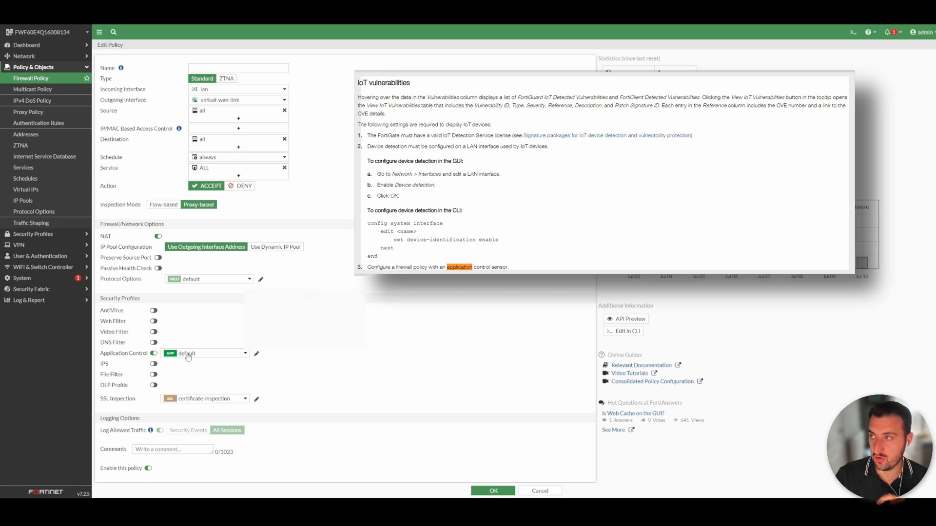
pyautogui.moveTo(188, 353)
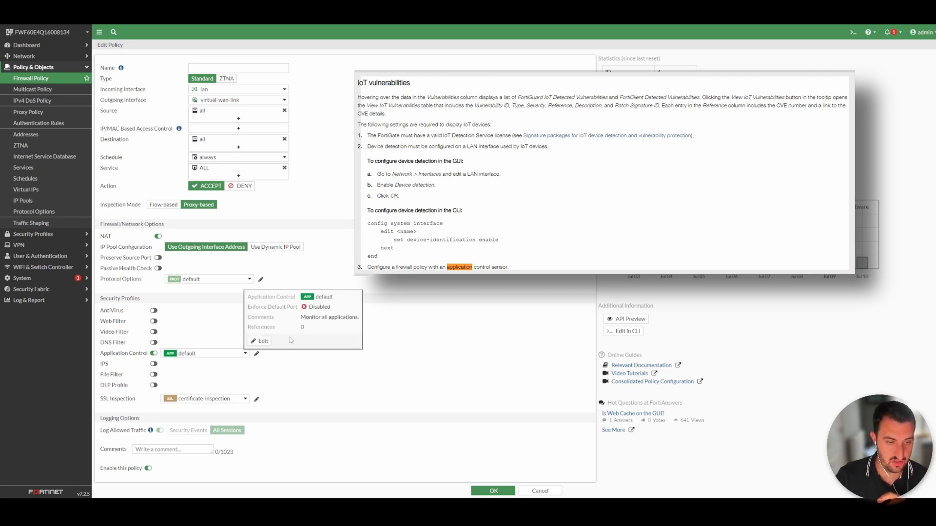
# - Edit the default Application Control profile from the policy's tooltip
pyautogui.click(259, 341)
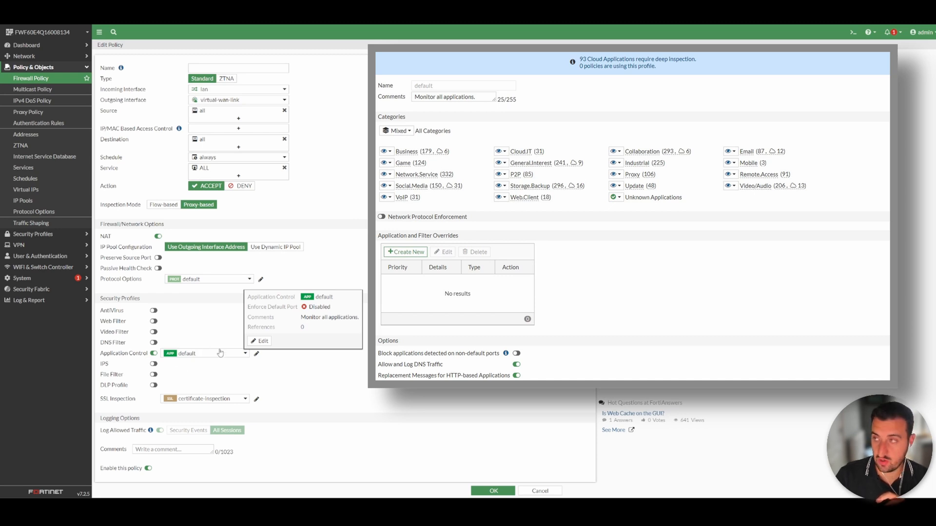
pyautogui.moveTo(218, 353)
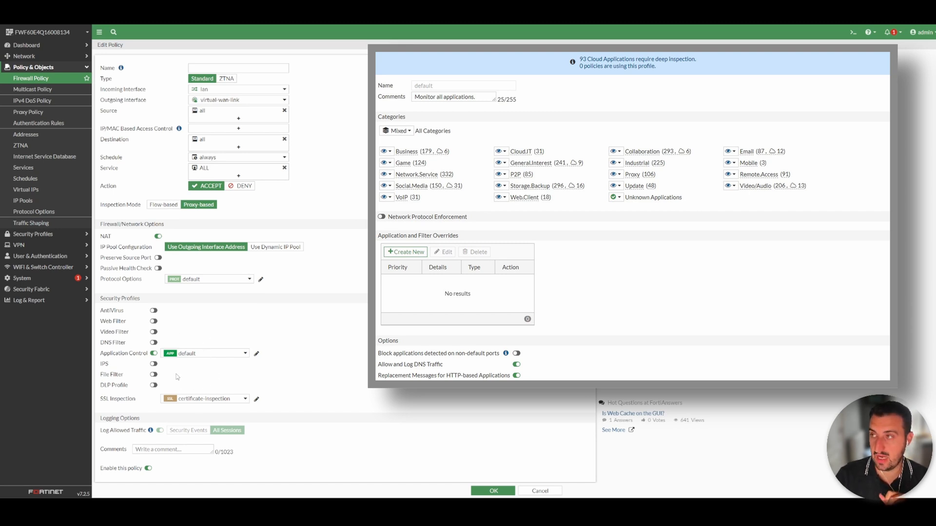
pyautogui.moveTo(185, 369)
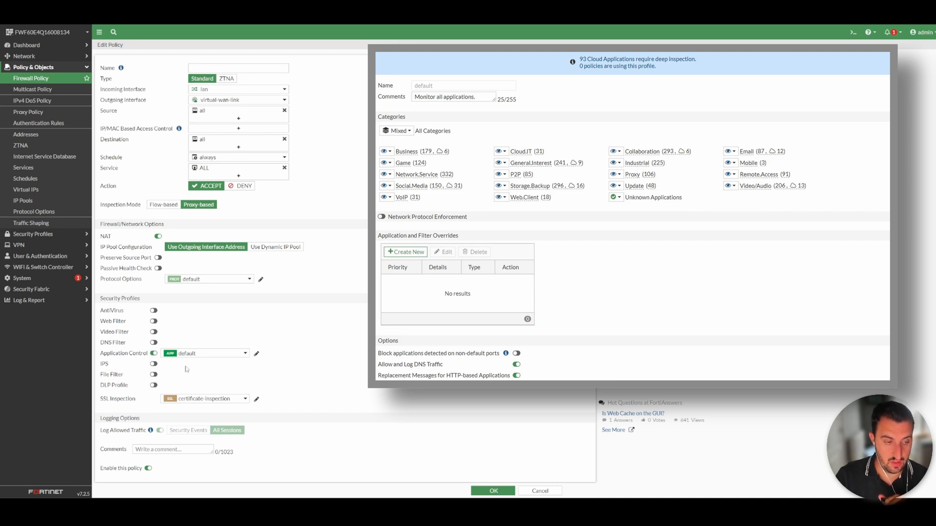